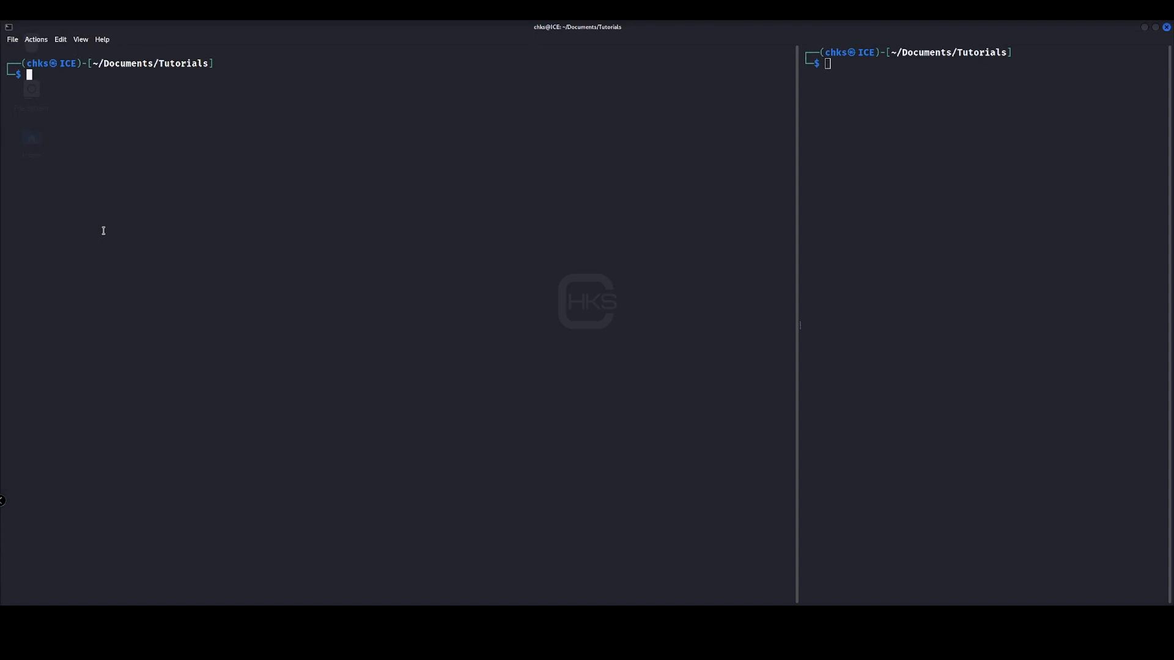
Run 'sudo apt install gvm && openvas' and confirm the installation with 'y'.
type("sudo apt install")
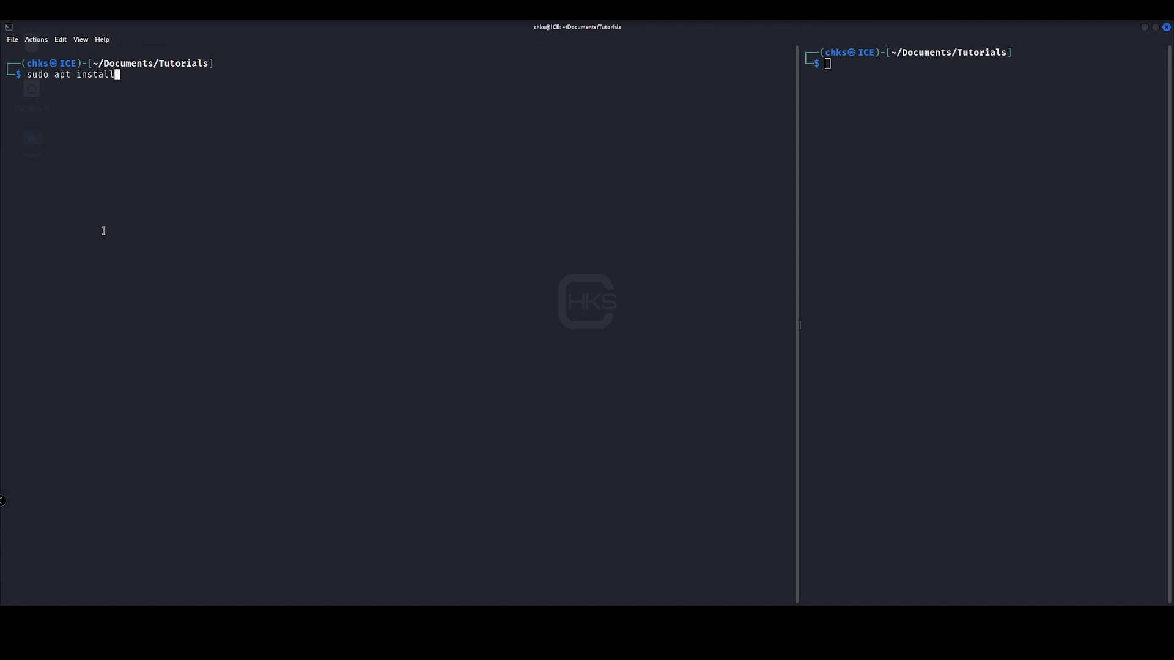
type("gvm && op")
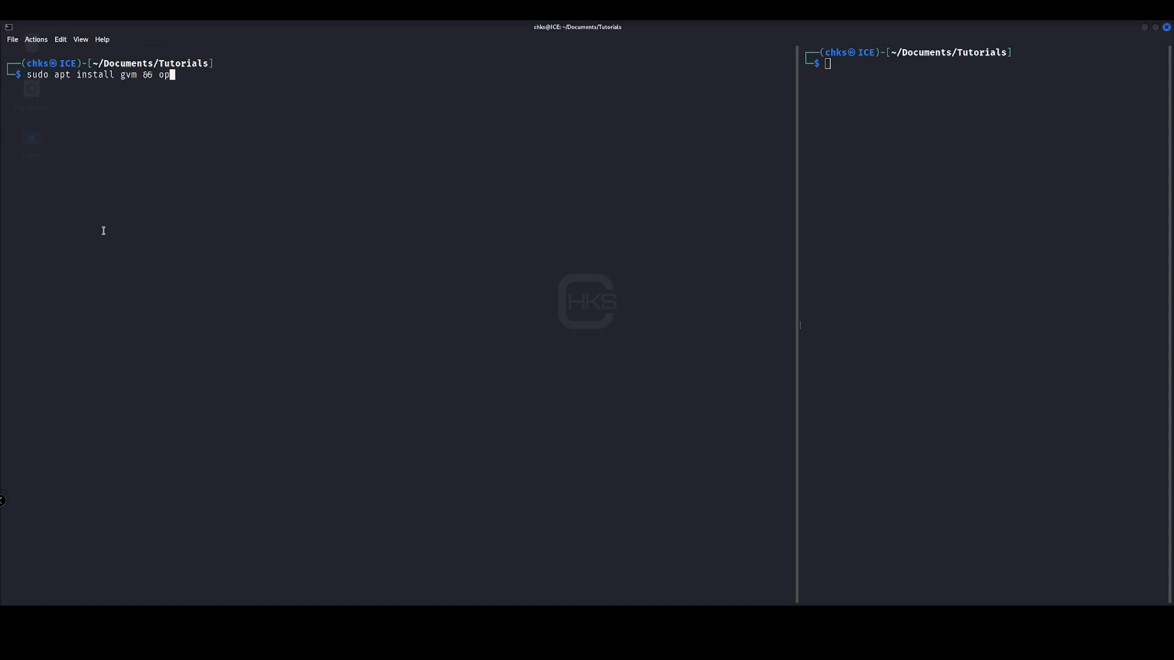
key("Enter")
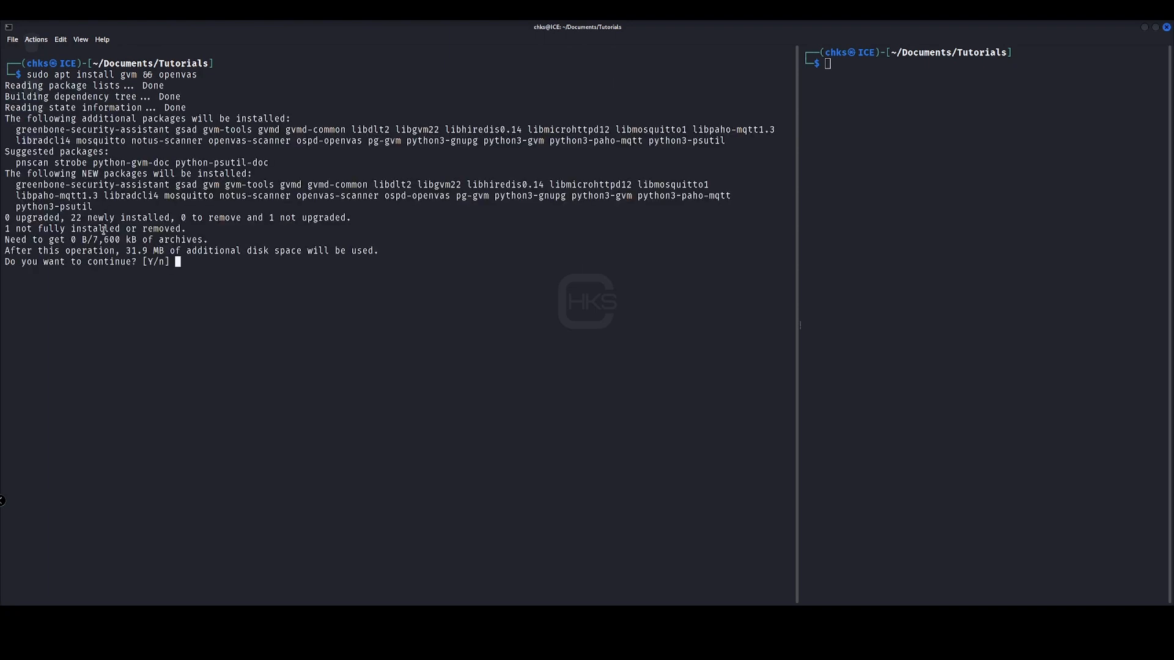
type("y")
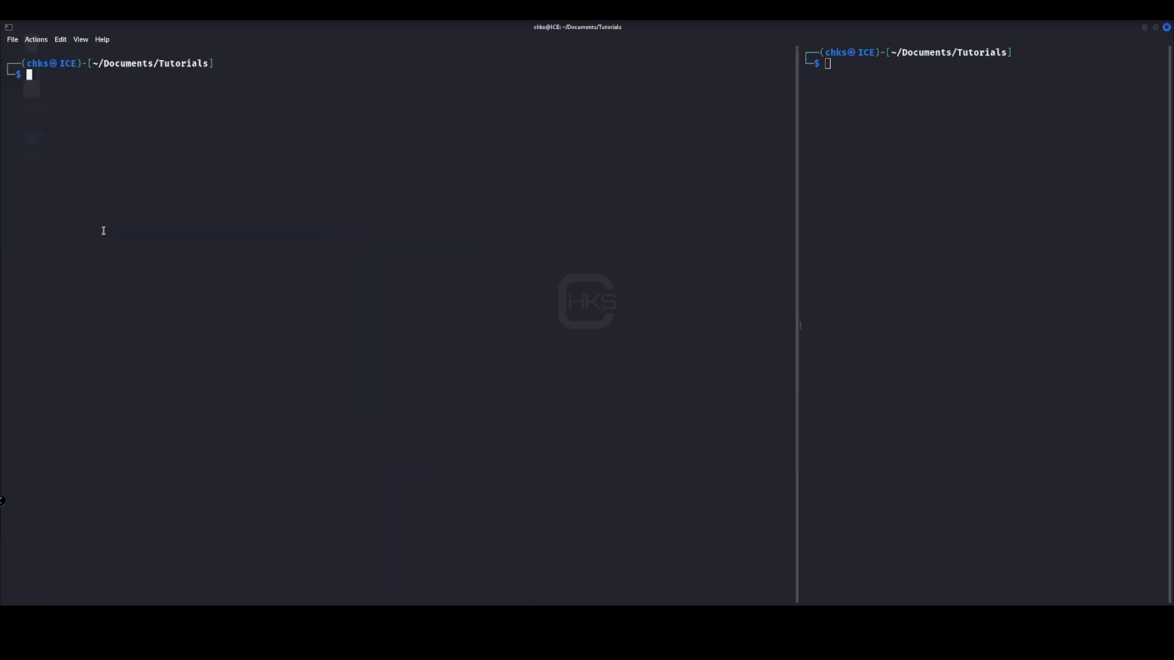
Run 'sudo gvm-setup' to see the PostgreSQL 14/15 mismatch, then cd into /etc/postgresql.
type("sudo gvm-setup")
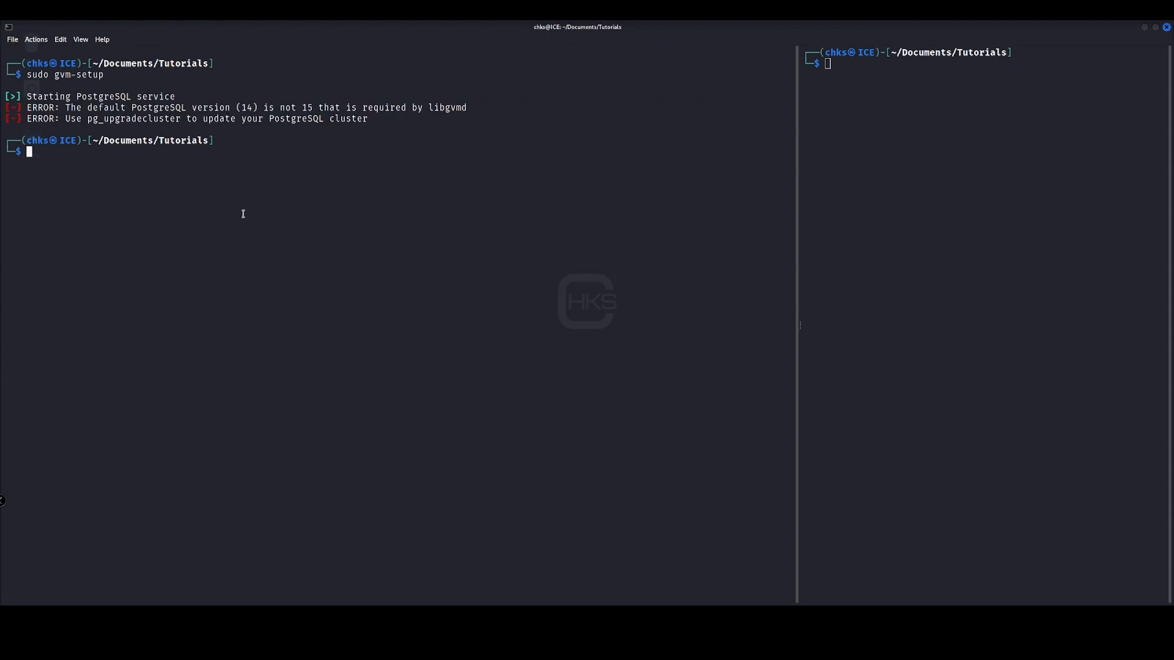
type("cd")
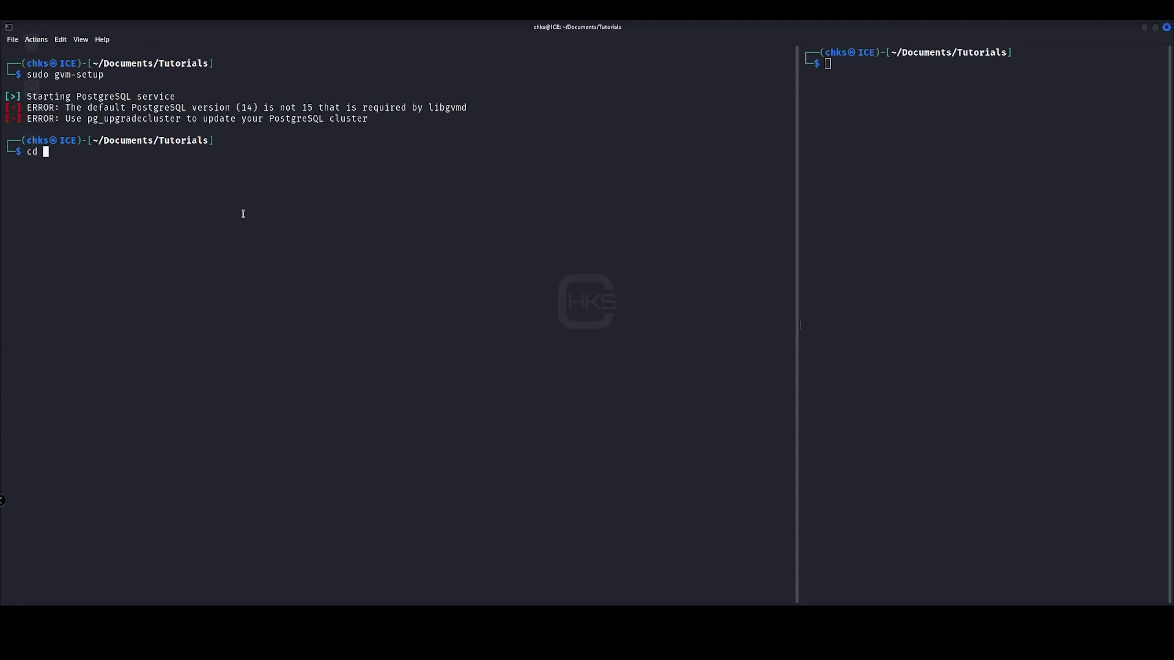
type("/etc/postgresql")
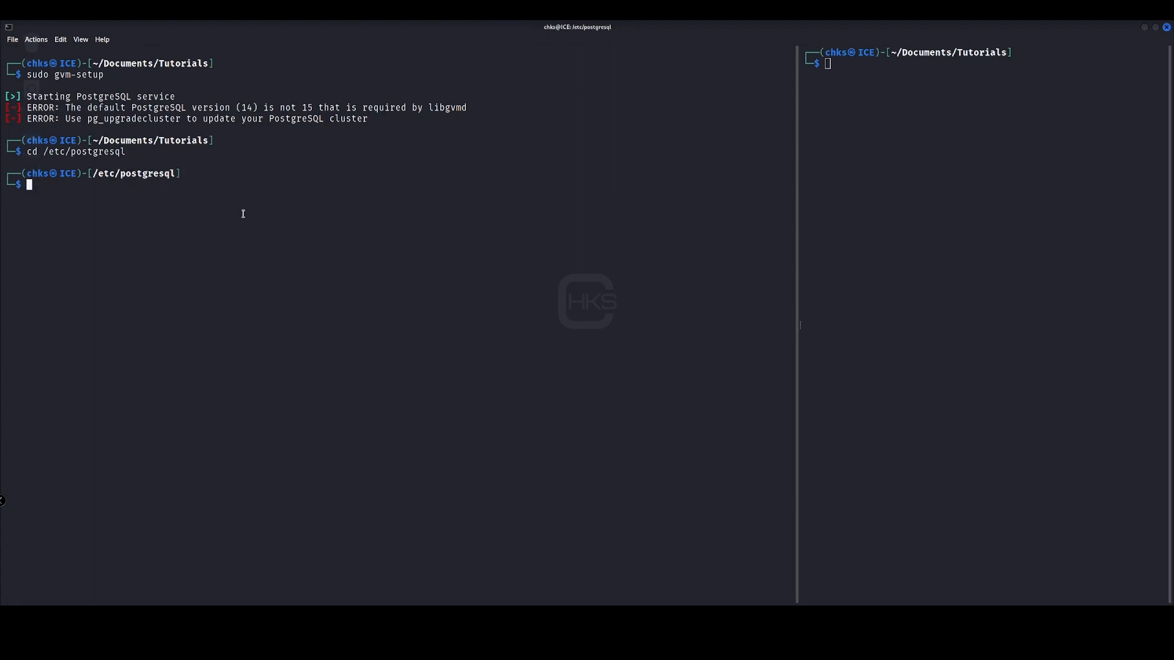
Edit the port line in 14/main/postgresql.conf and 15/main/postgresql.conf with sudo nano and save.
type("sudo nano 4")
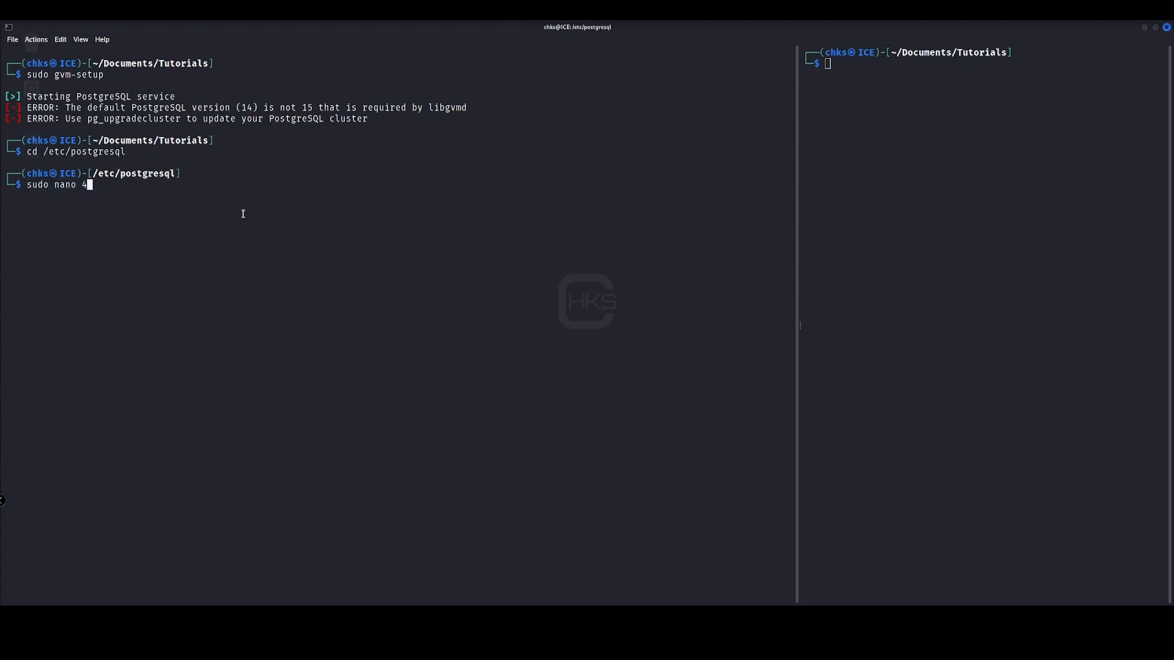
type("4/main/")
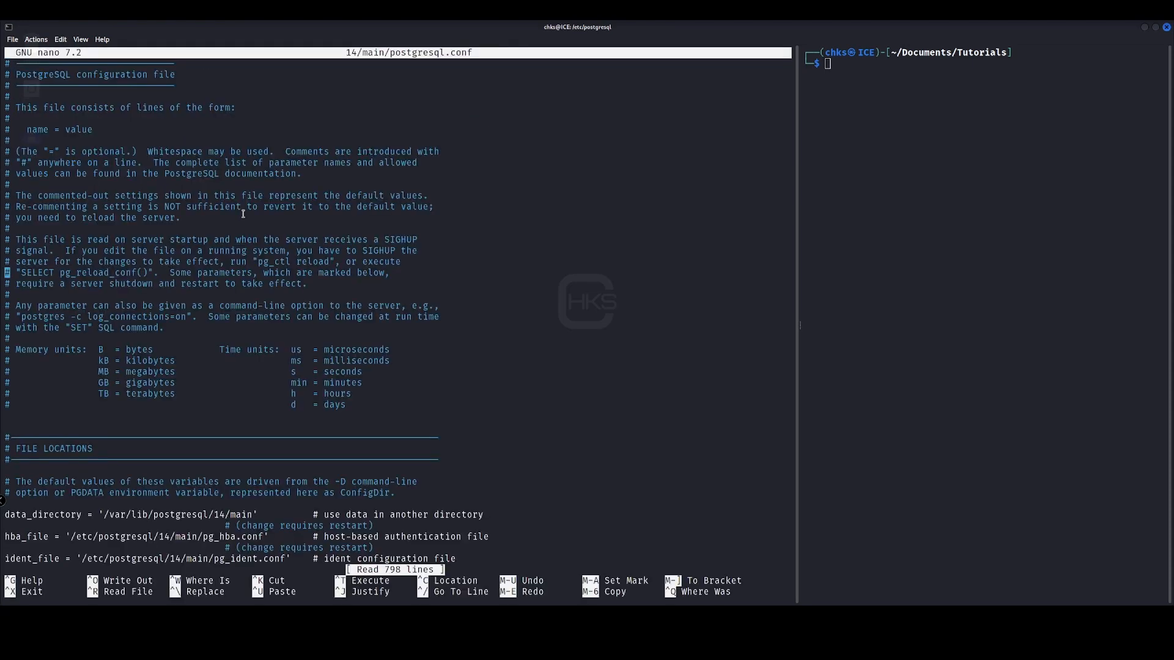
scroll("down", 3)
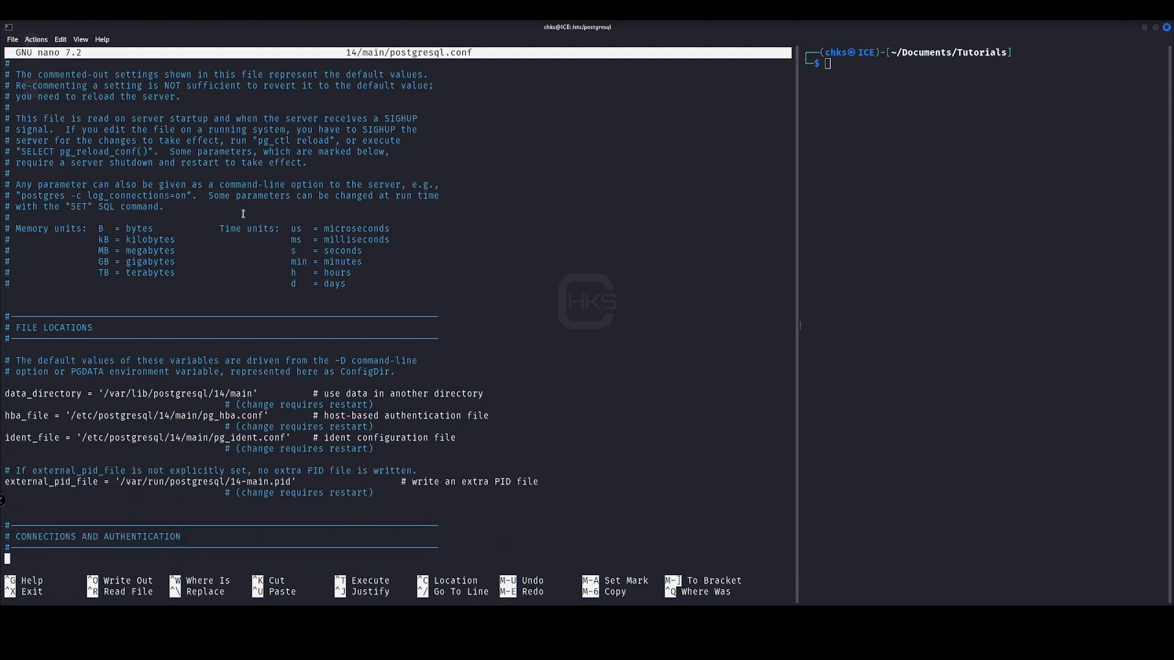
scroll("down", 3)
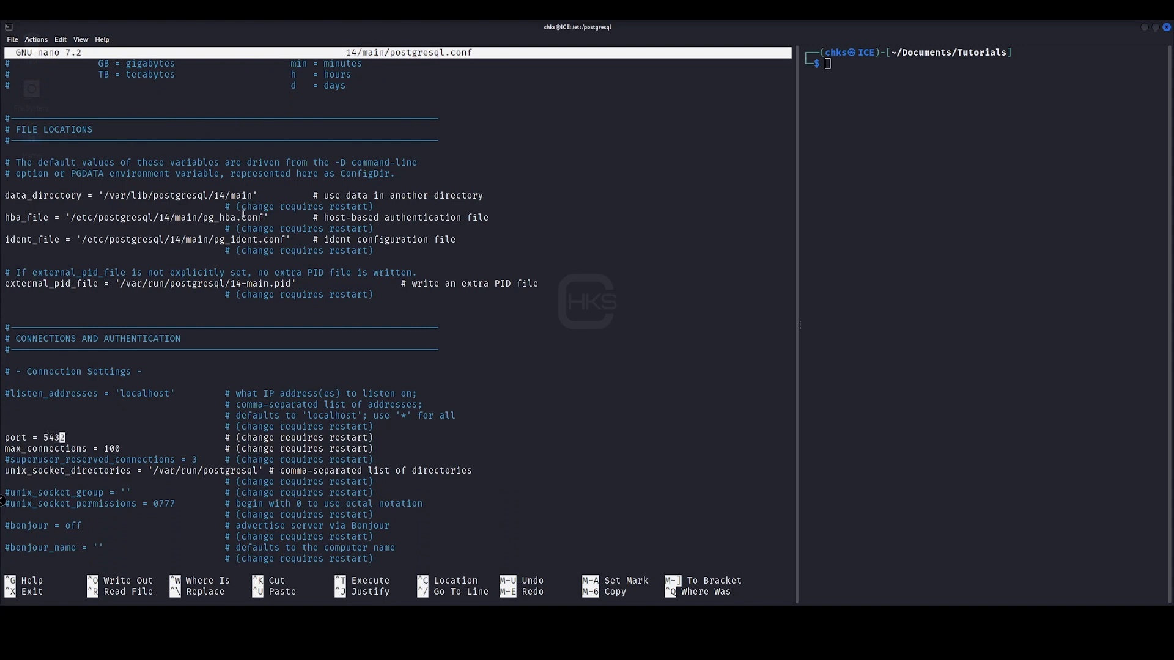
key("ctrl+o")
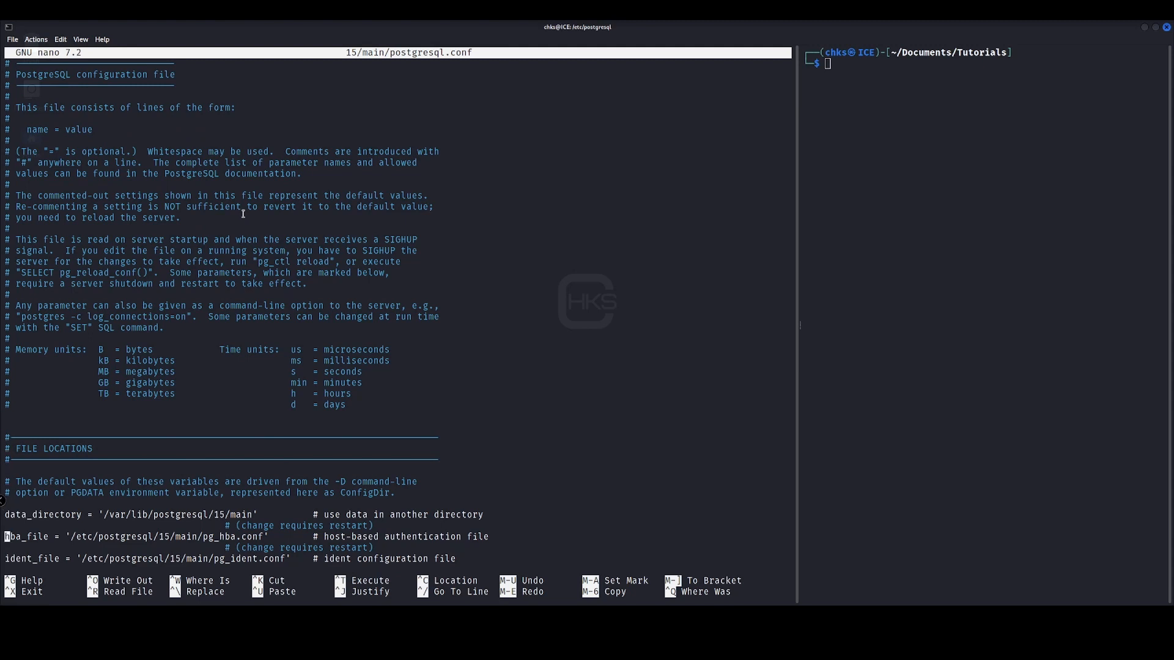
scroll("down", 3)
type("sudo systemc")
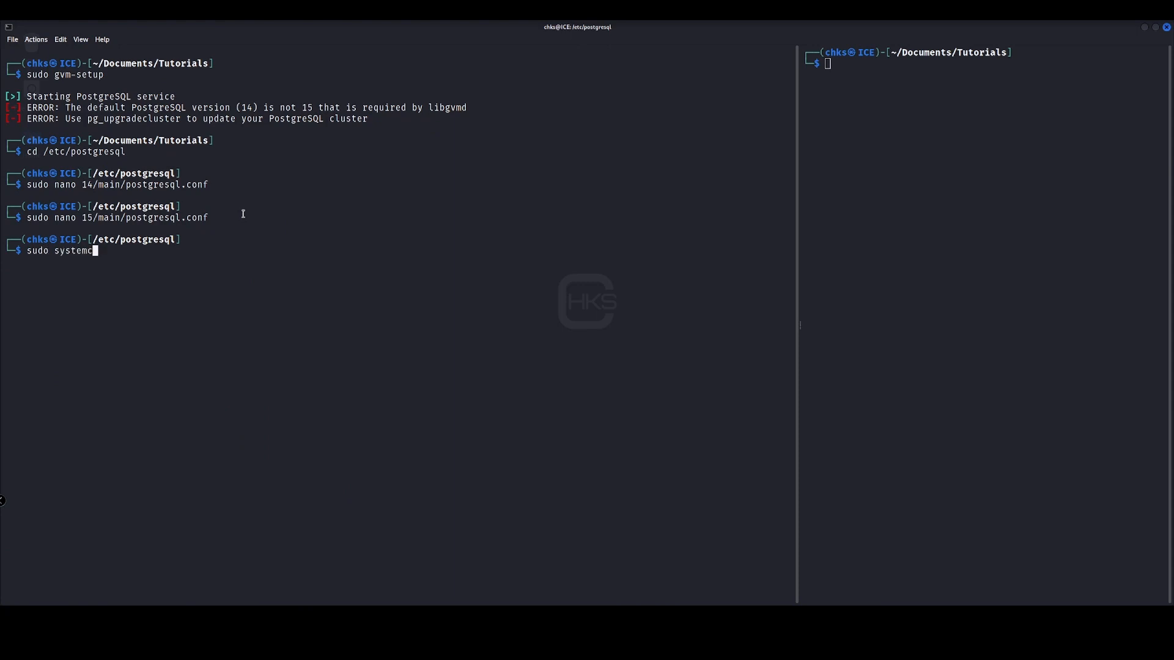
Restart PostgreSQL with systemctl and rerun 'sudo gvm-setup' until feeds update and it reports Done.
type("tl rest")
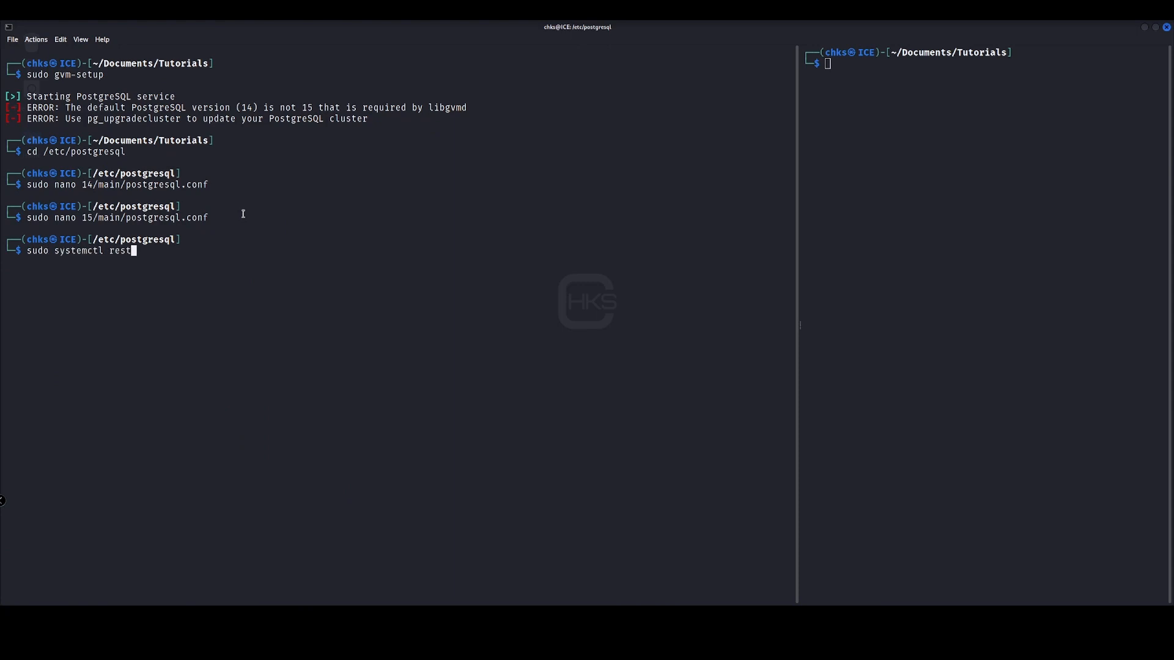
type("art postgresql")
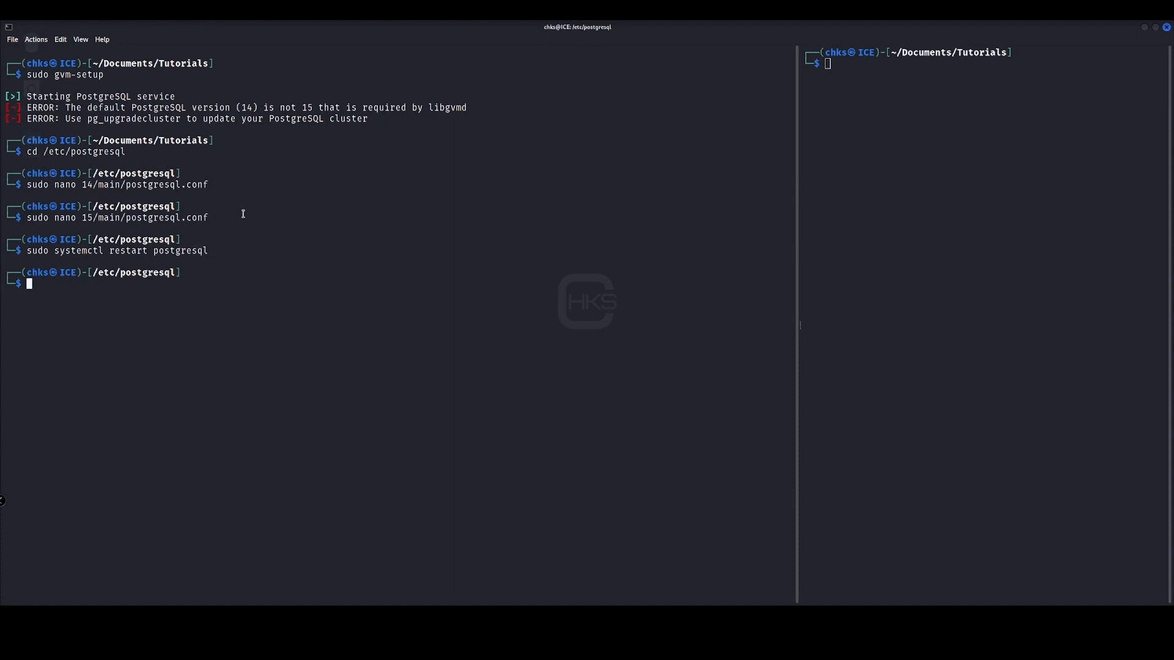
type("s")
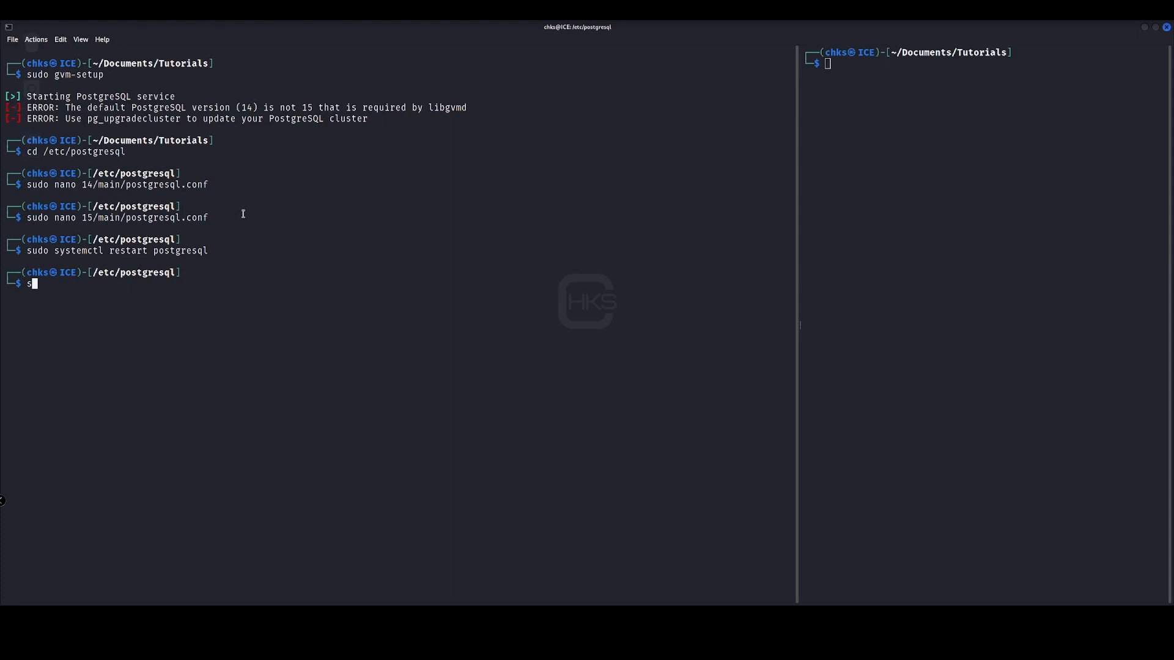
type("udo gvm-s")
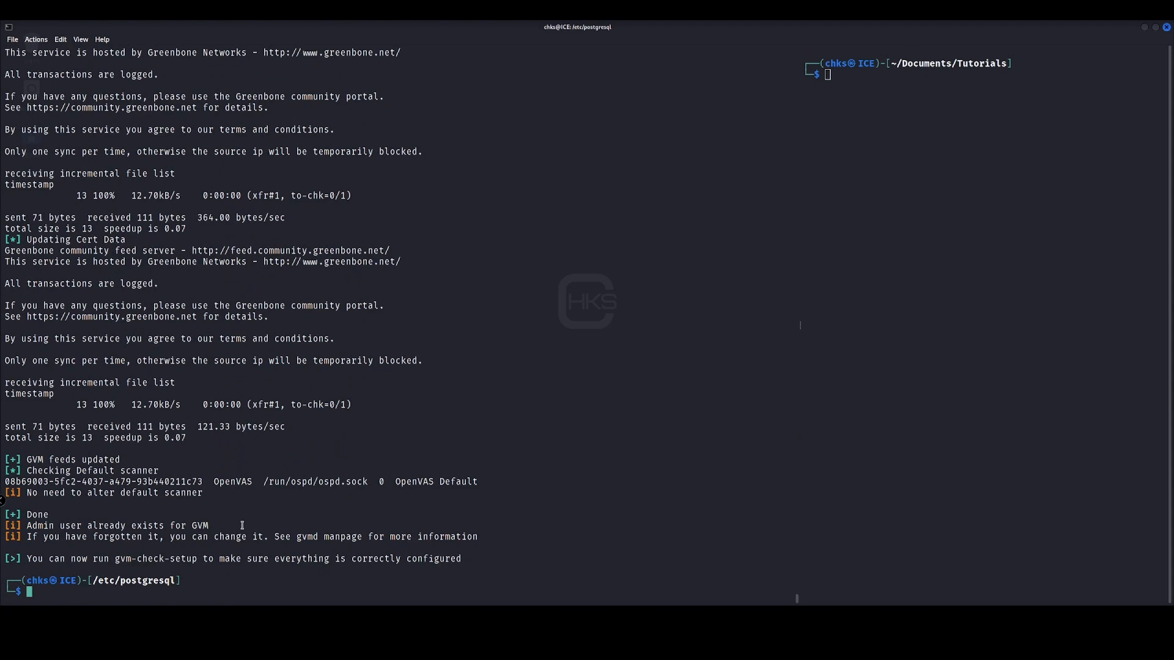
mouse_move(282, 274)
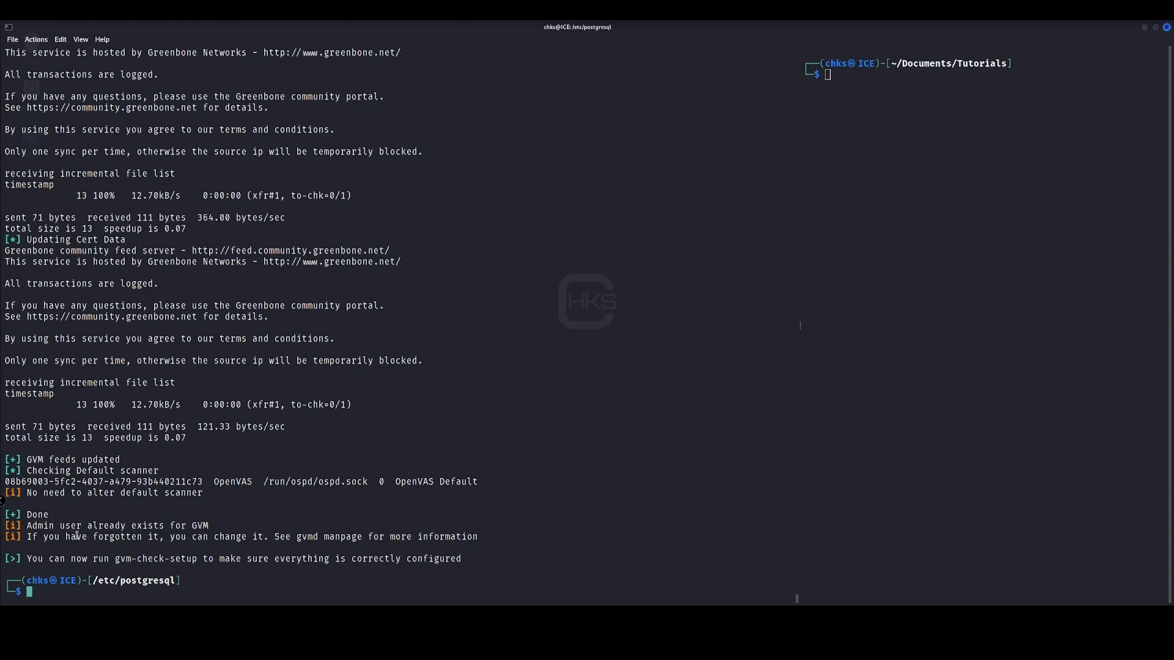
triple_click(247, 536)
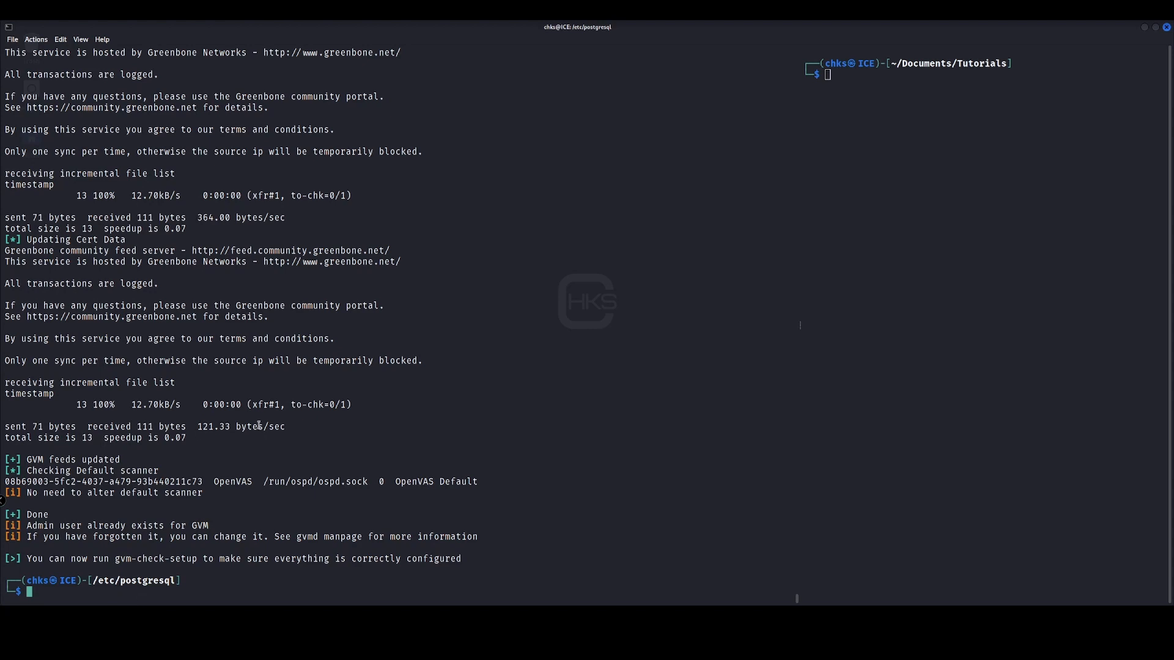
Run 'sudo gvm-check-setup' and clear the terminal to a fresh prompt.
type("sudo")
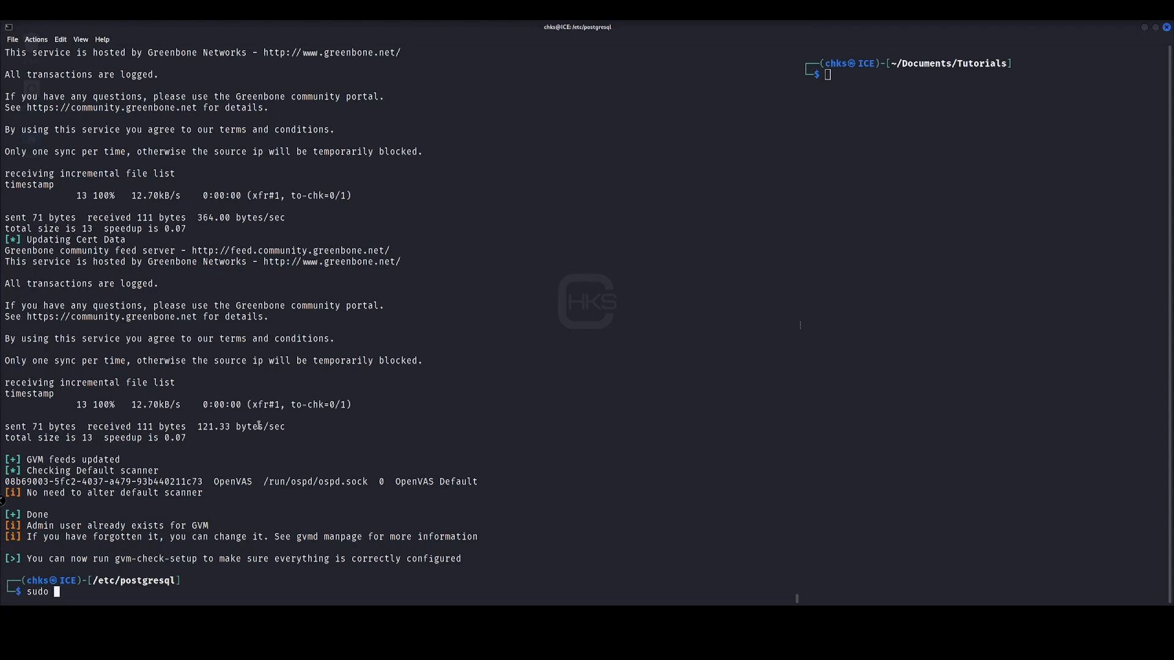
type("gvm-ch")
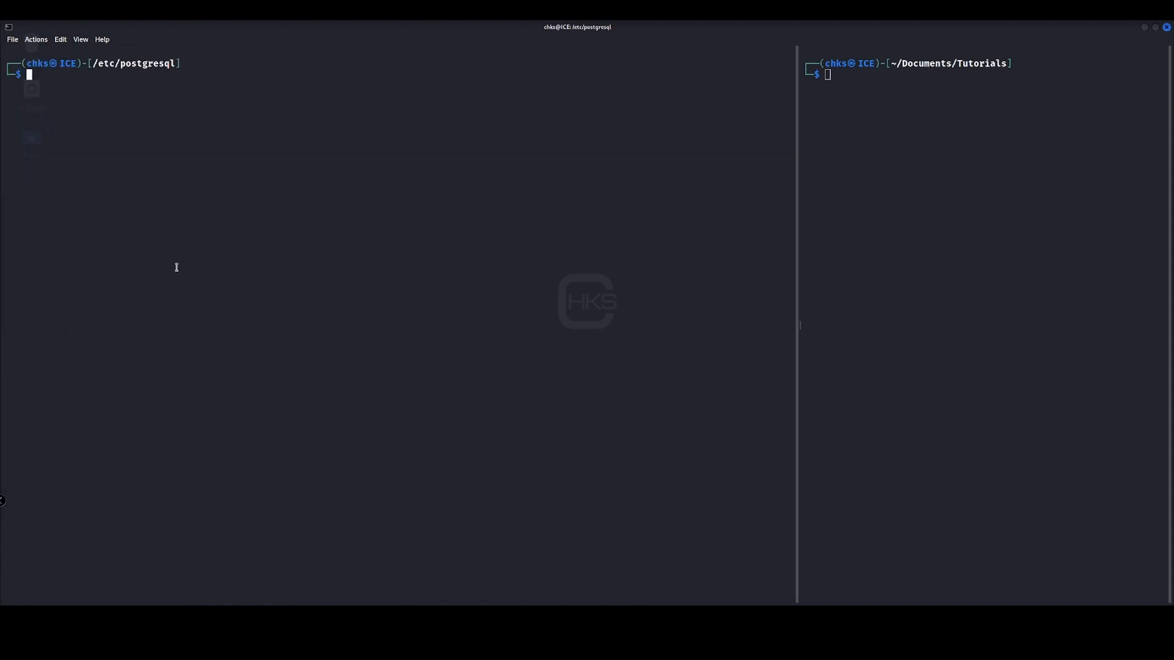
Check the gvm and _gvm system users with 'id gvm' and 'id _gvm'.
type("id gvm")
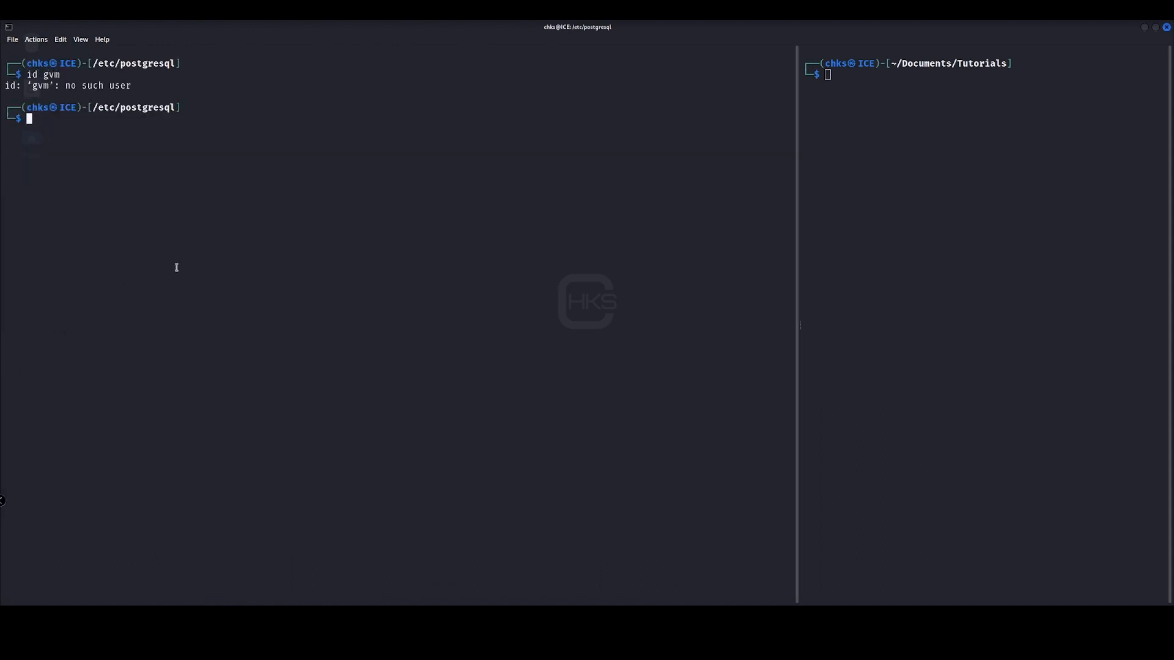
type("id _gvm")
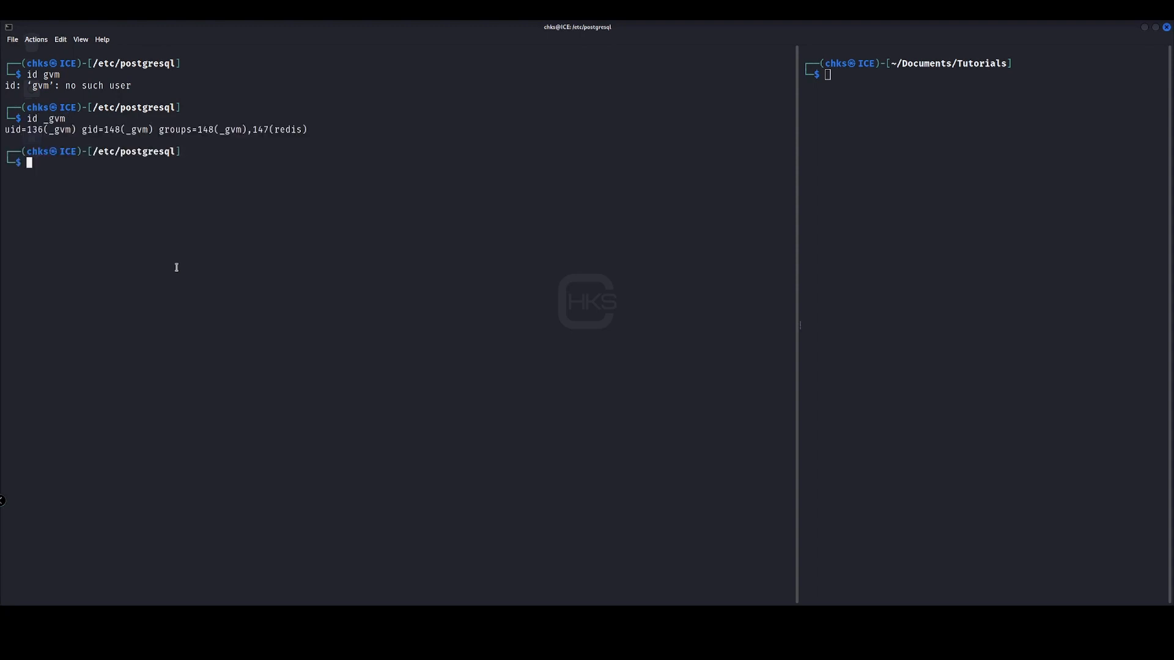
Reset the admin password with 'sudo -E -u _gvm -g _gvm gvmd --user=admin --new-password=...' and start GVM.
type("sudo -E -")
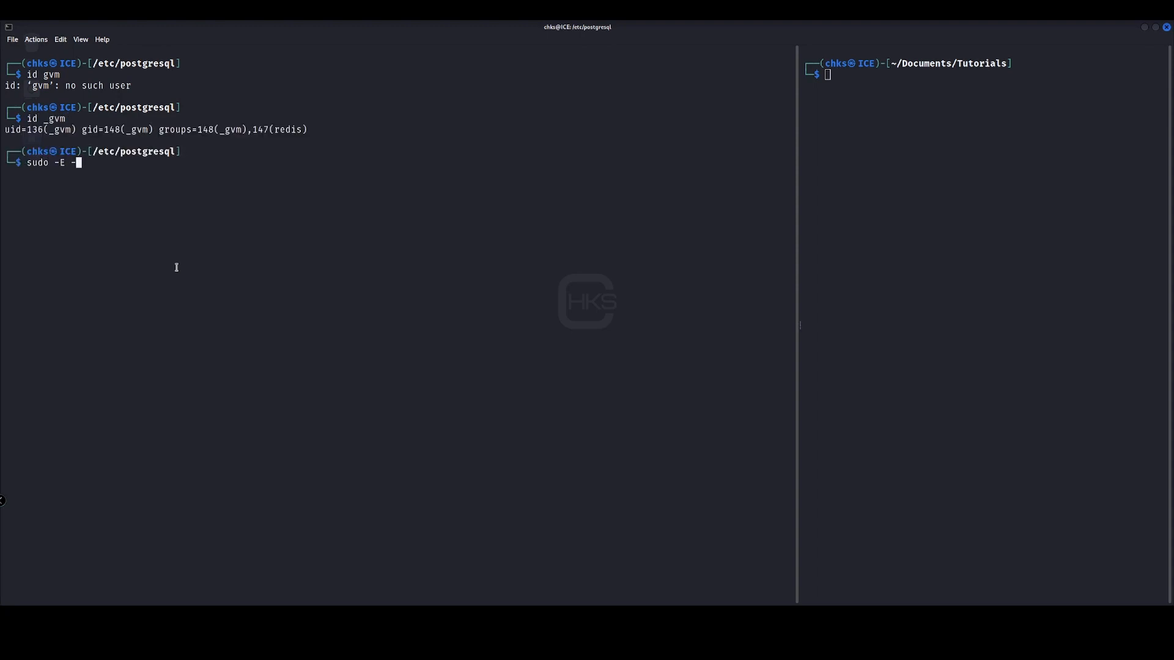
type("u _g")
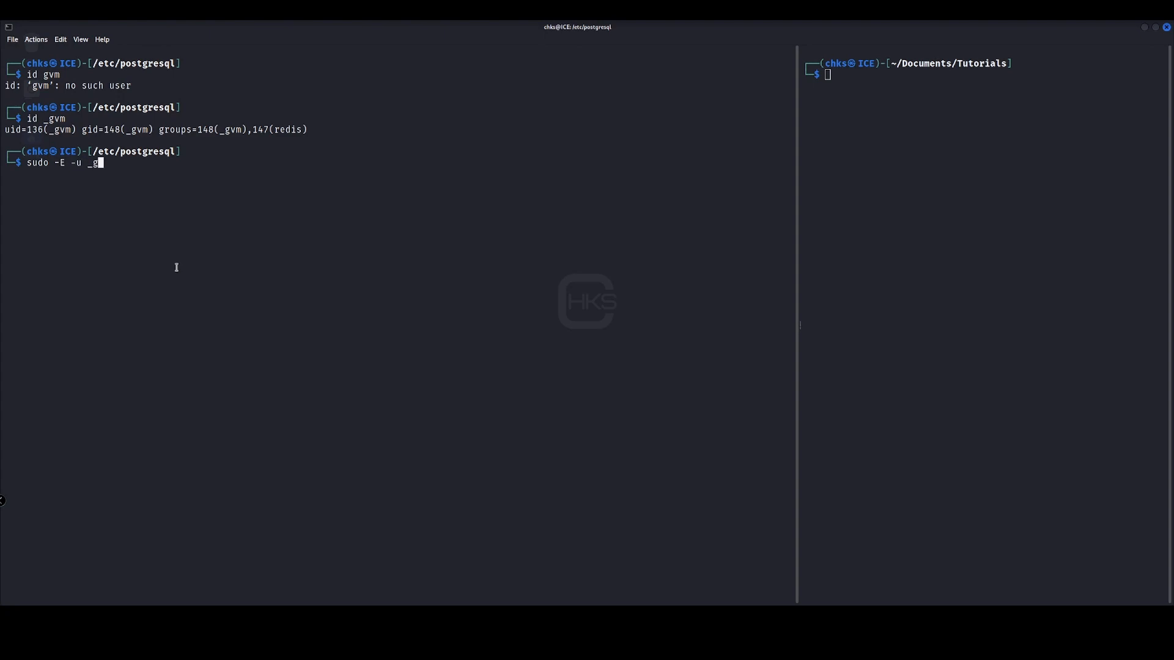
type("vm")
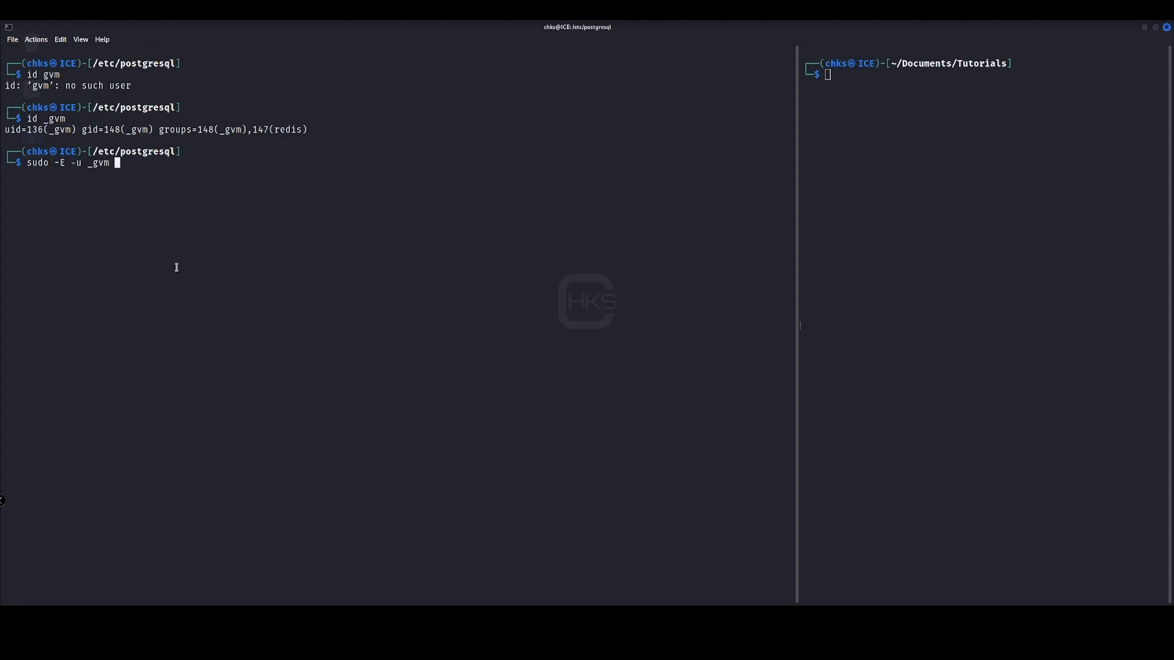
type("-g _gm")
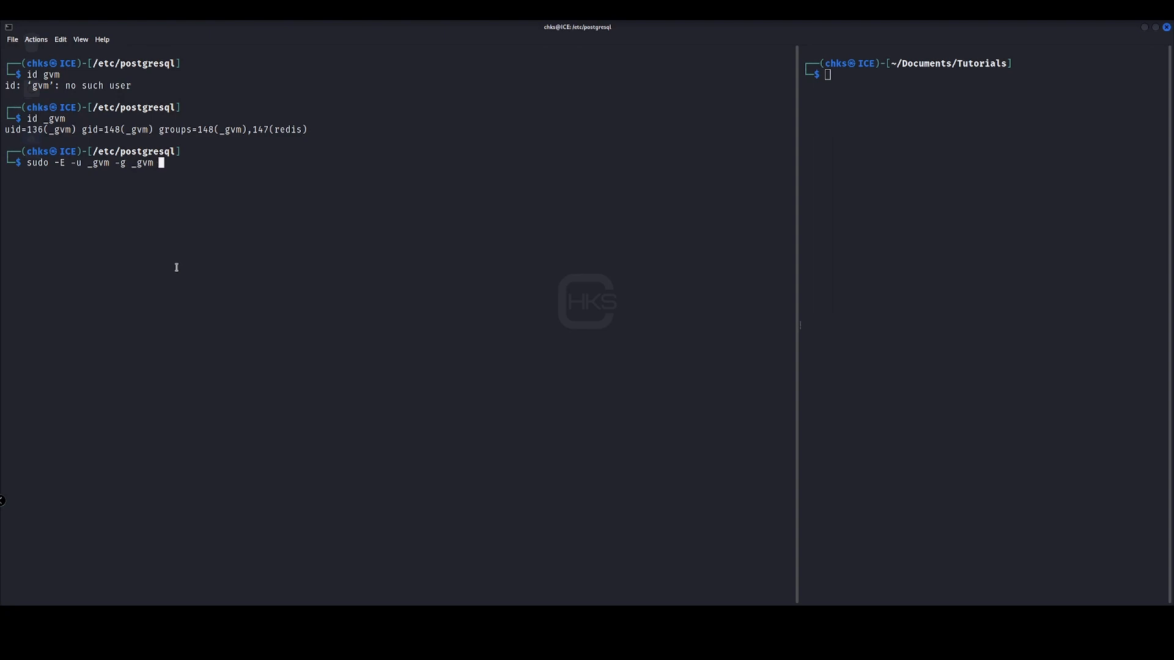
type("gvmd --user")
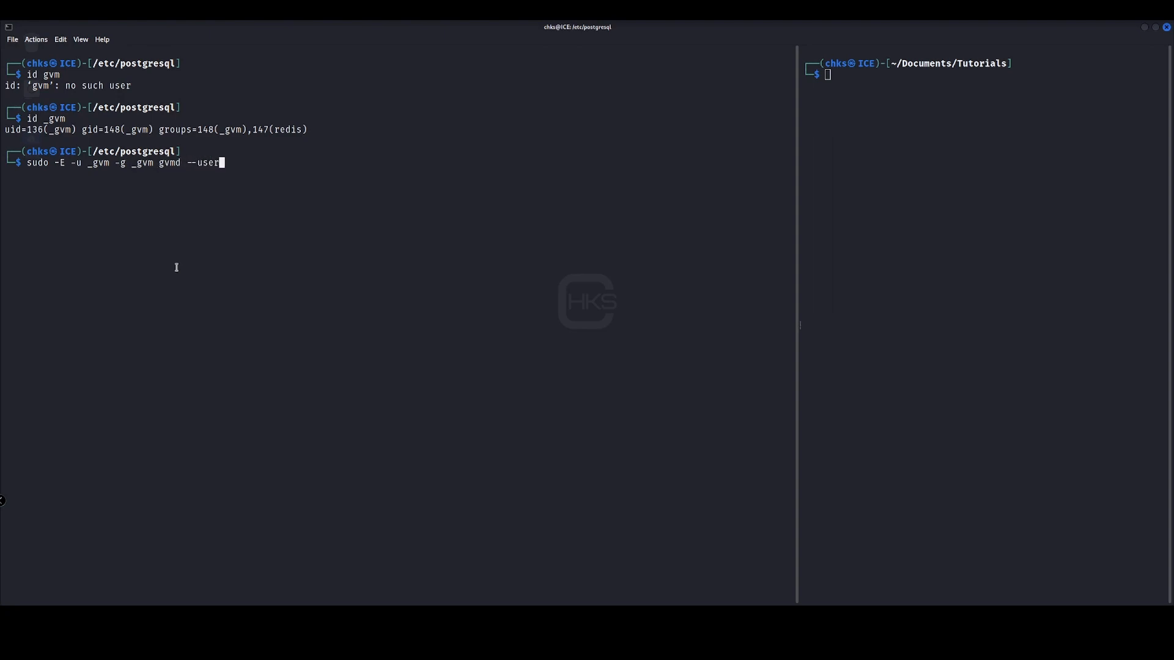
type("=admin --")
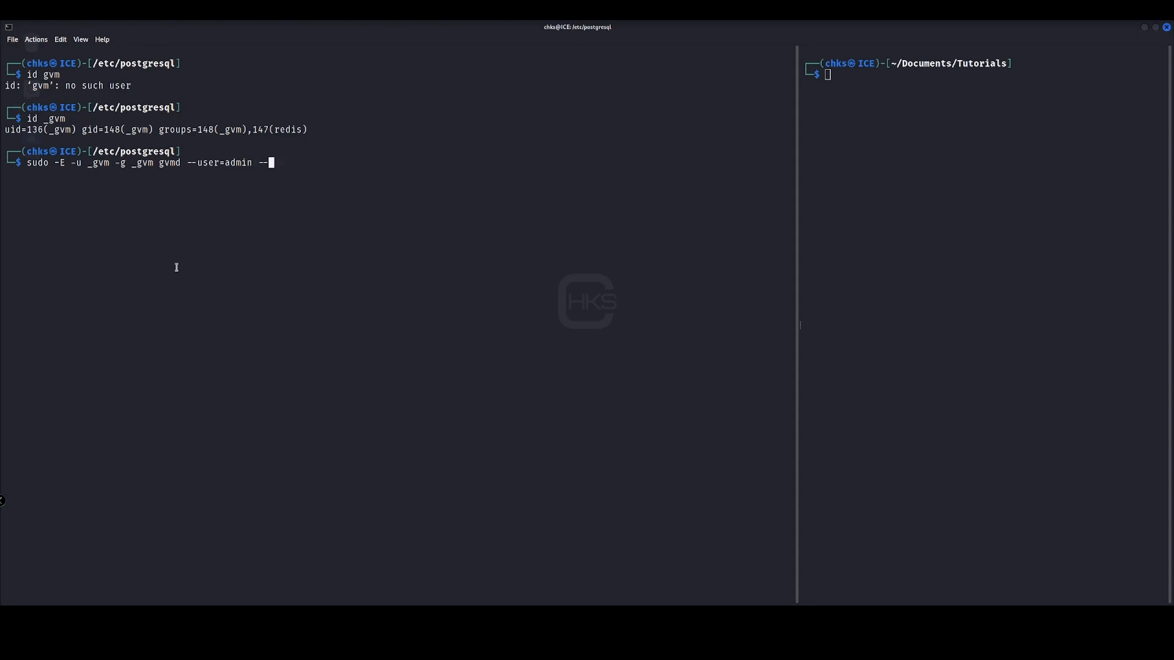
type("new-o")
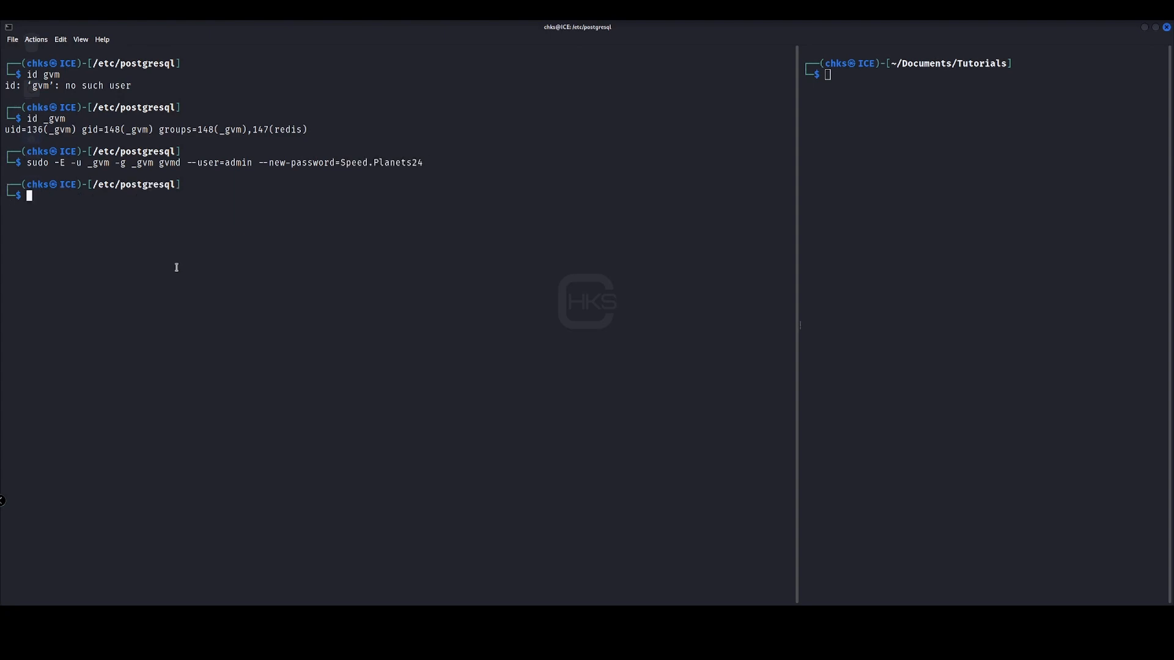
type("gvm-st")
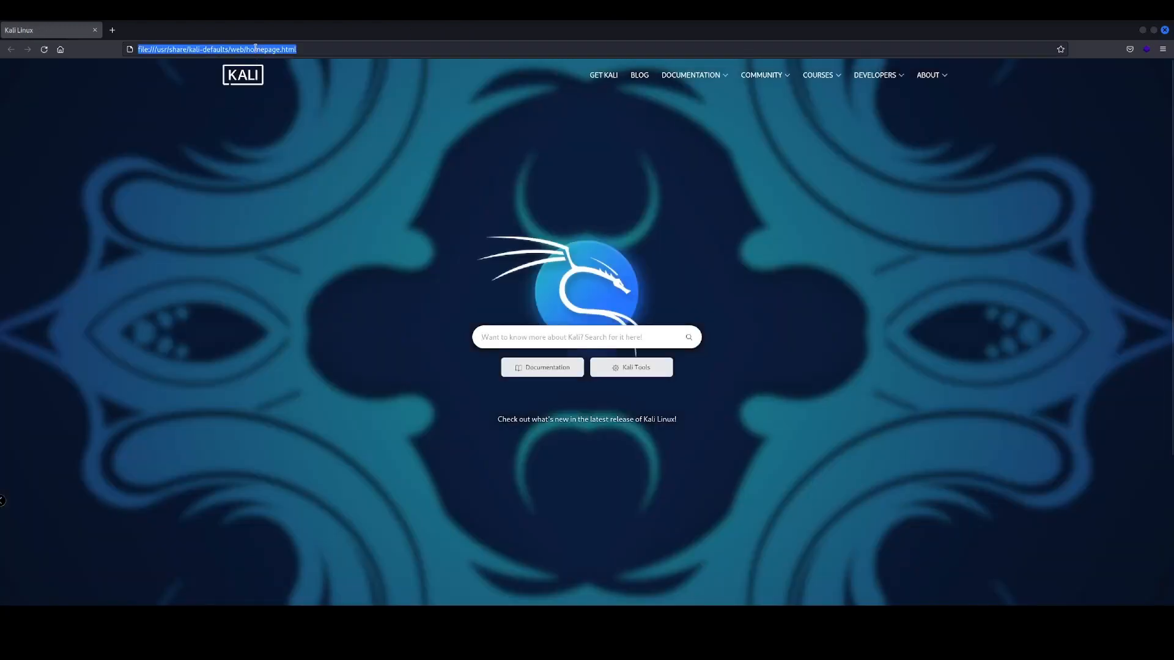
type("http://127.0.0.1")
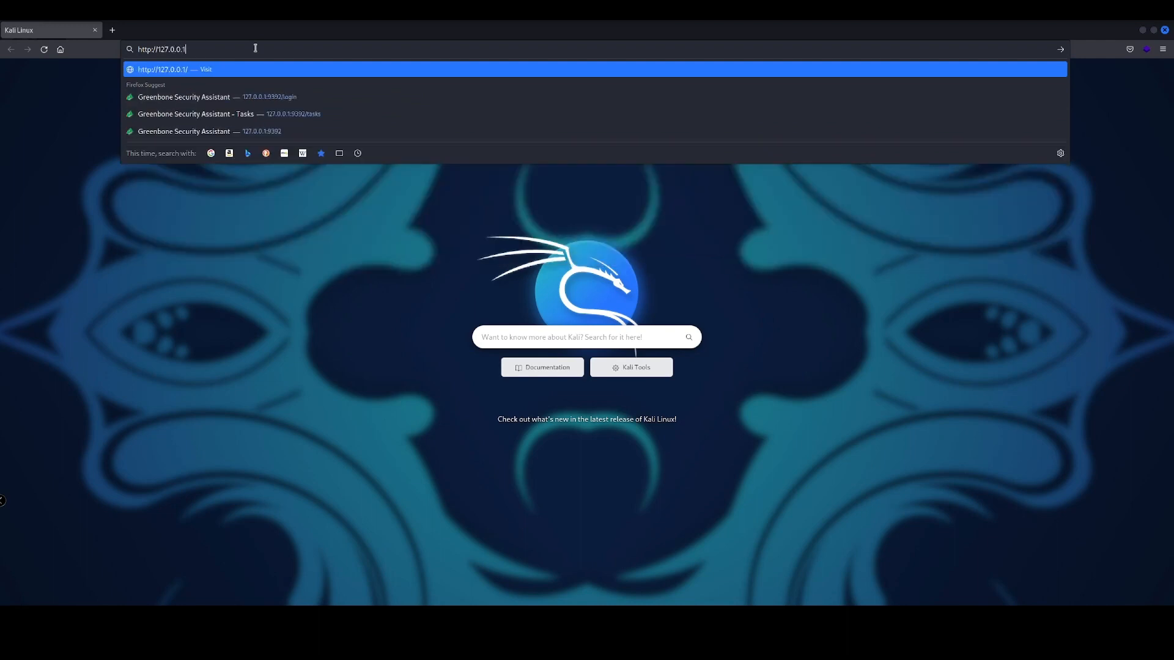
type("9392/login")
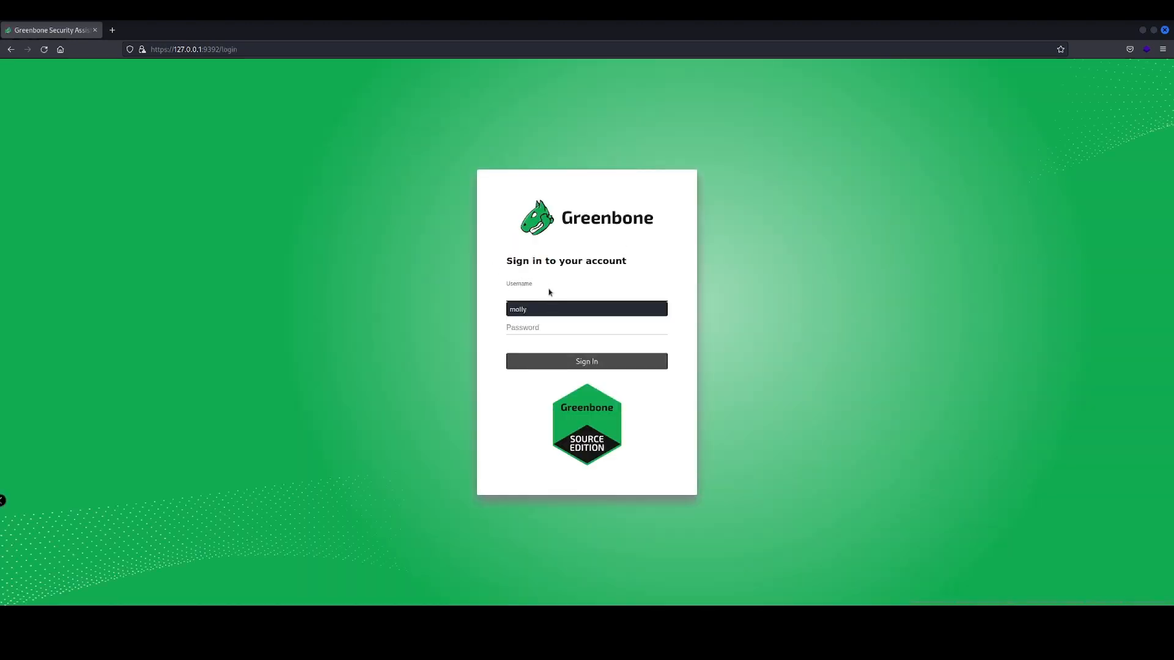
Sign in as admin with the new password and land on the Dashboards overview.
type("admin")
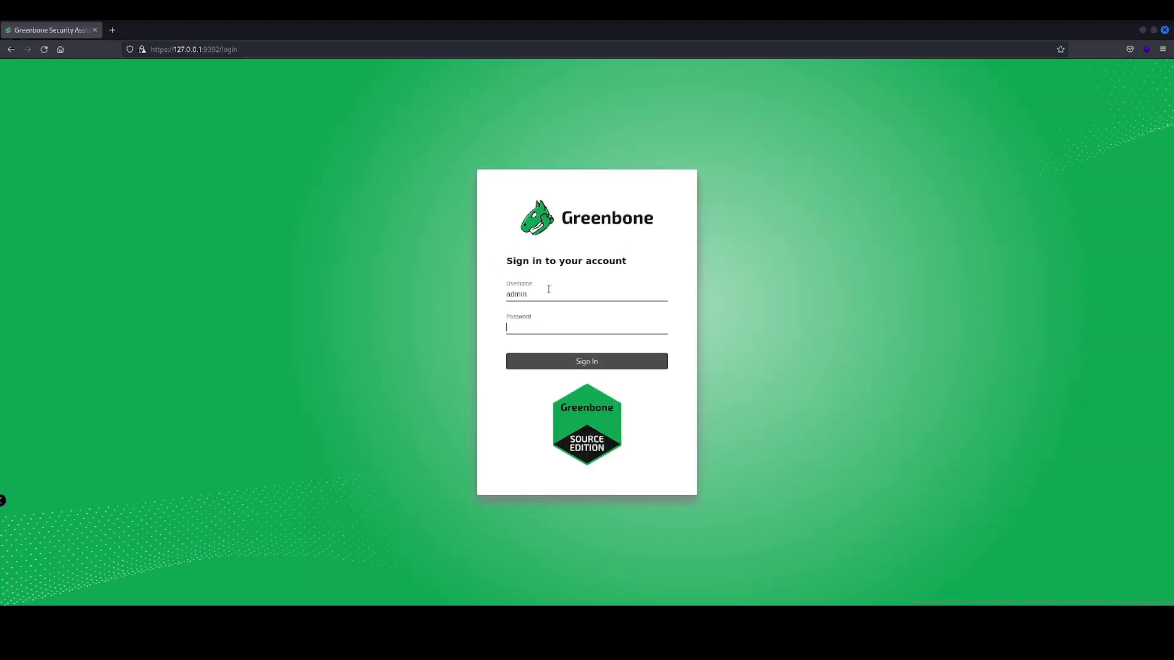
left_click(586, 361)
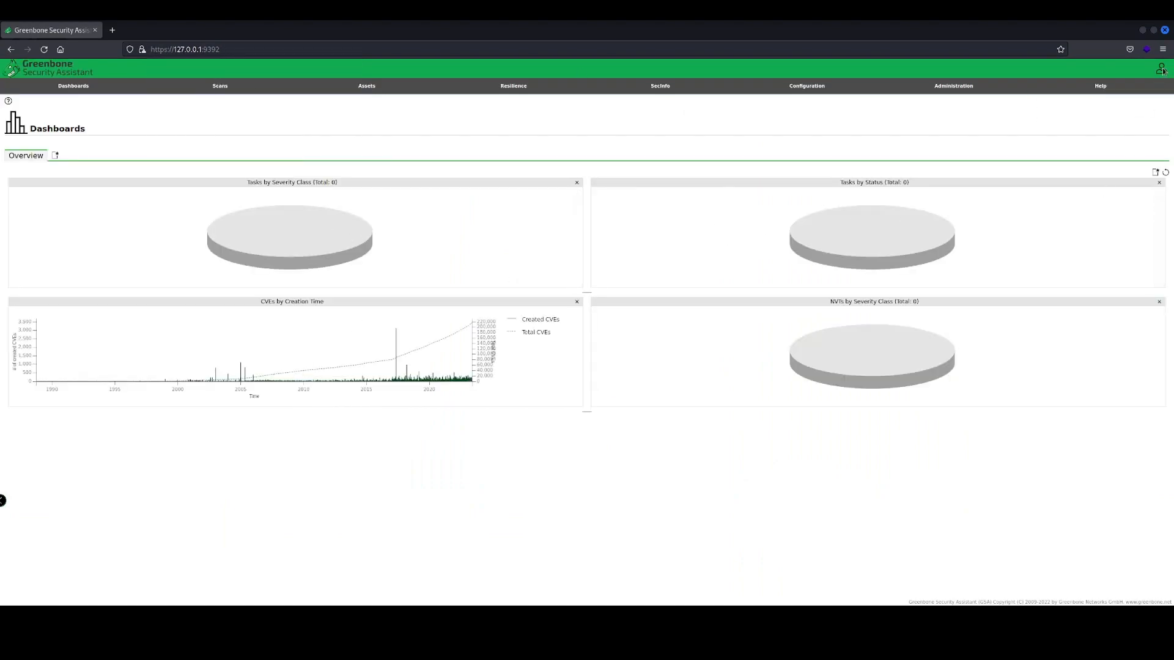
left_click(1100, 85)
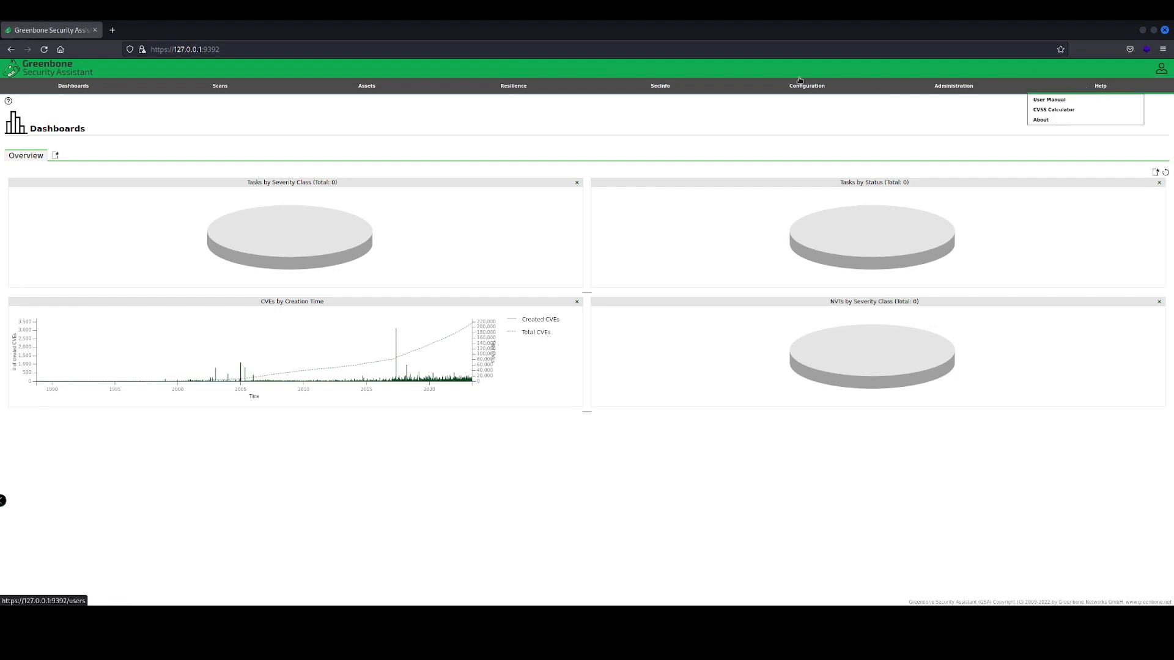